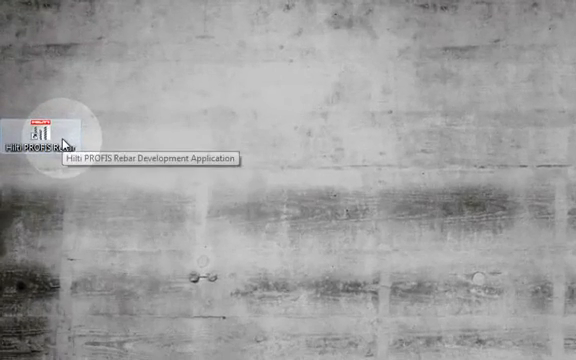
Launch Hilti PROFIS Rebar from its desktop shortcut.
double_click(40, 130)
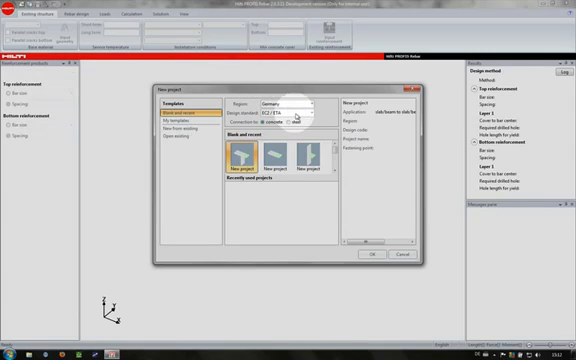
Create a new project with the chosen region, design standard and the third application type.
left_click(302, 104)
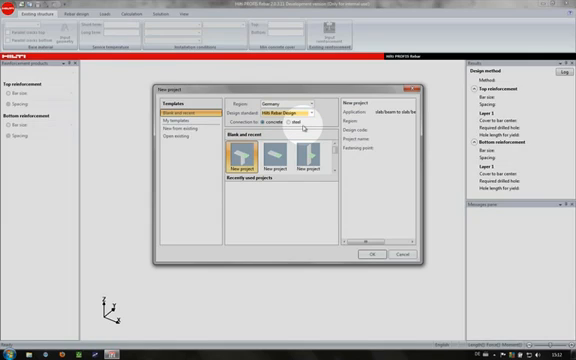
left_click(310, 158)
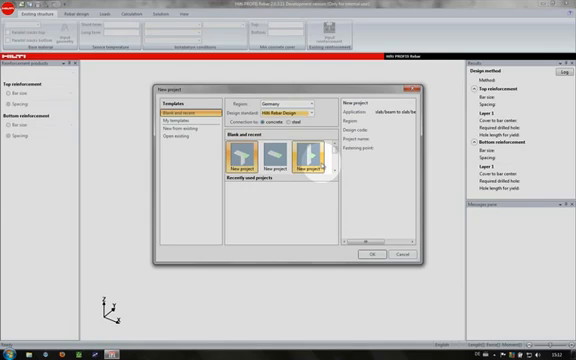
left_click(318, 160)
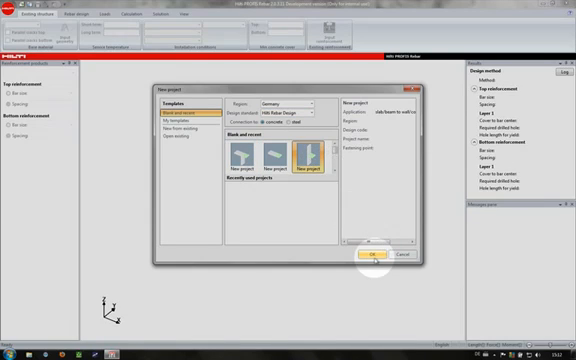
left_click(372, 256)
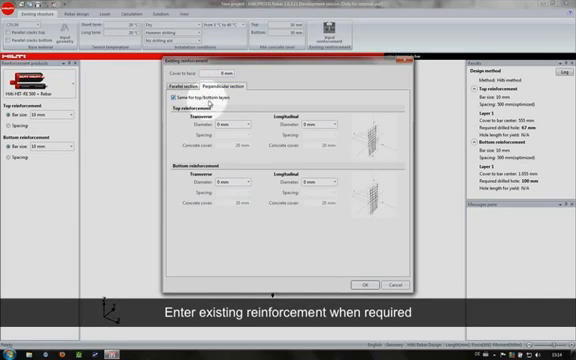
Enter the existing reinforcement values, choose a bar size from the list and accept the entries.
left_click(236, 118)
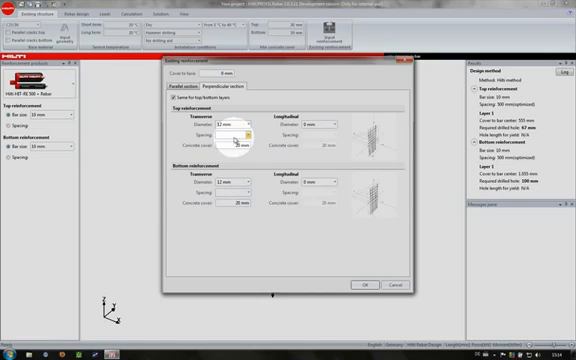
left_click(244, 130)
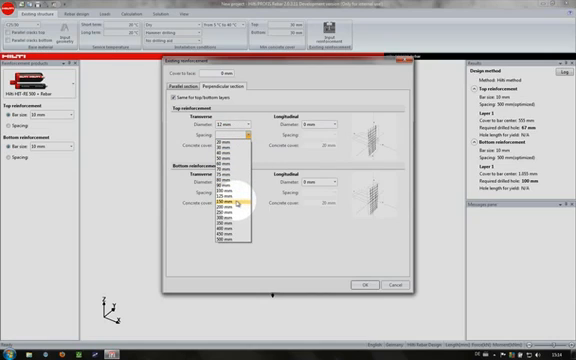
left_click(230, 206)
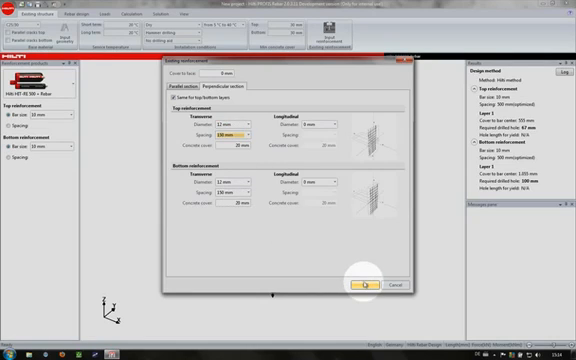
left_click(364, 284)
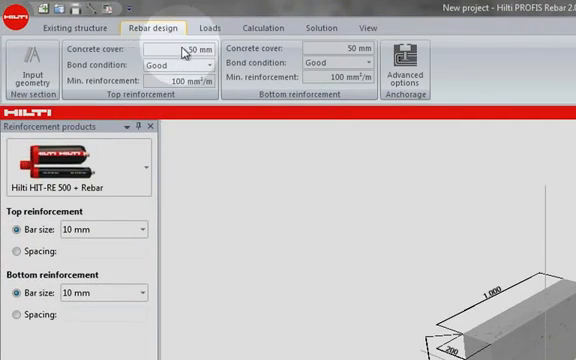
Set the new rebar's bond condition to Good and confirm the advanced anchorage parameters.
left_click(208, 60)
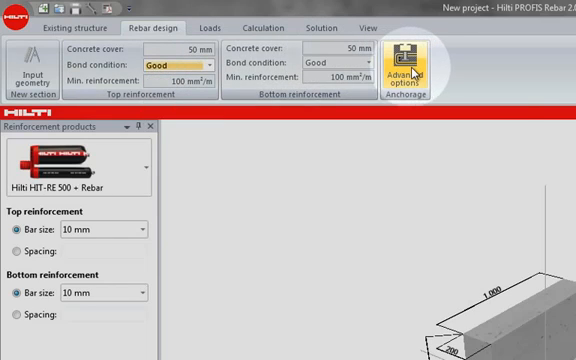
left_click(406, 58)
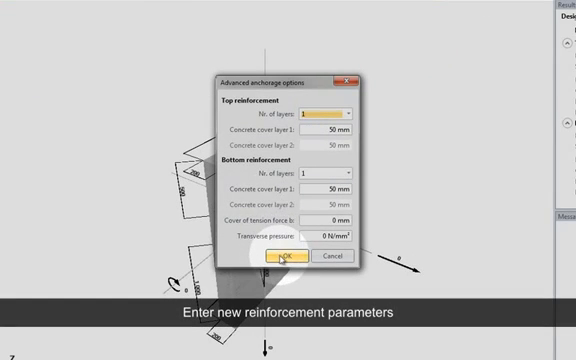
left_click(288, 256)
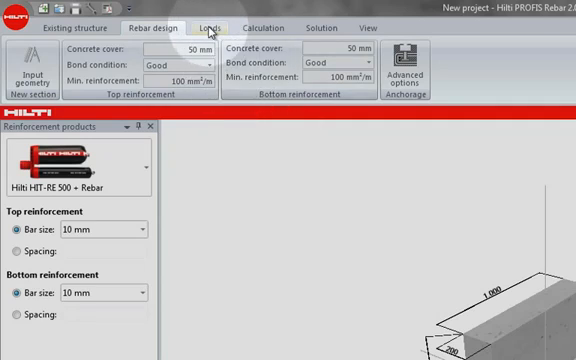
Define the connection loads per section in the Loads settings.
left_click(204, 28)
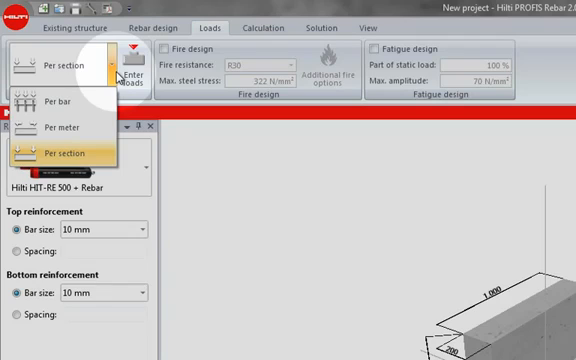
left_click(64, 152)
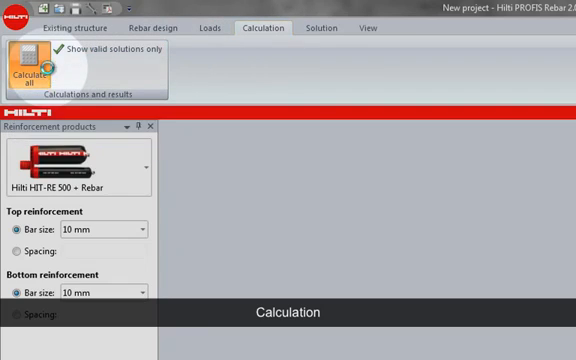
Calculate the solutions and select a valid solution row from the results table.
left_click(24, 66)
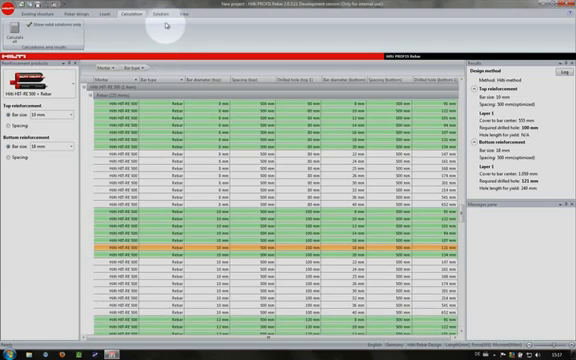
left_click(150, 12)
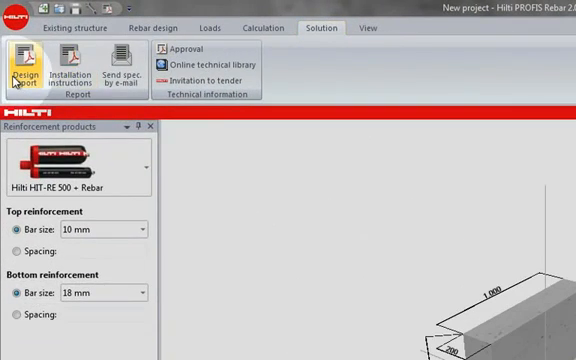
Generate the design report for the chosen solution and scroll through it.
left_click(22, 70)
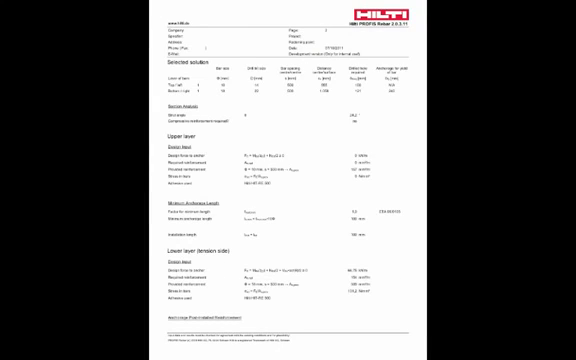
scroll("down", 3)
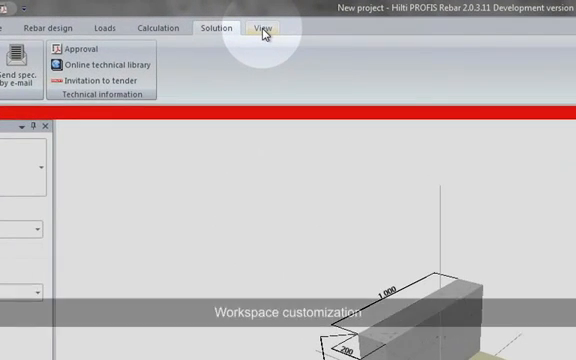
Show the existing reinforcement bars in the 3D model and rotate the wall connection.
left_click(268, 28)
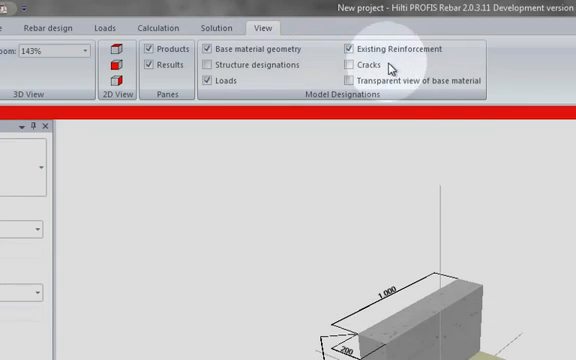
left_click(352, 48)
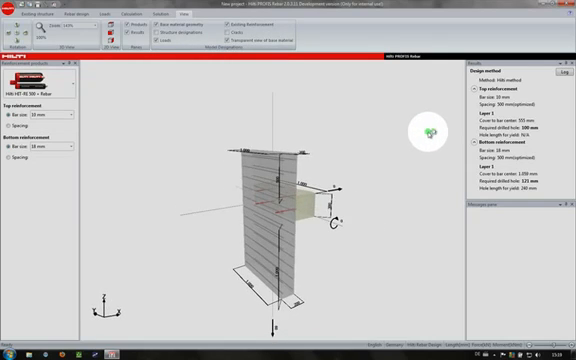
left_click_drag(420, 136, 320, 136)
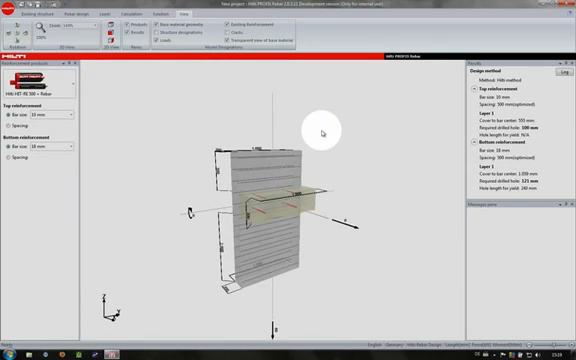